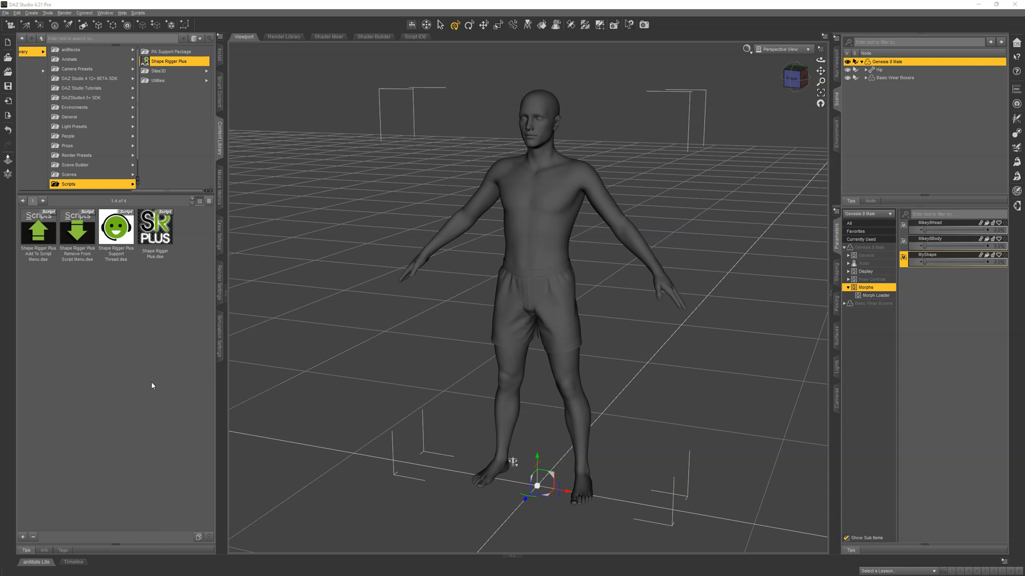
{"action": "mouse_move", "coordinate": [644, 268]}
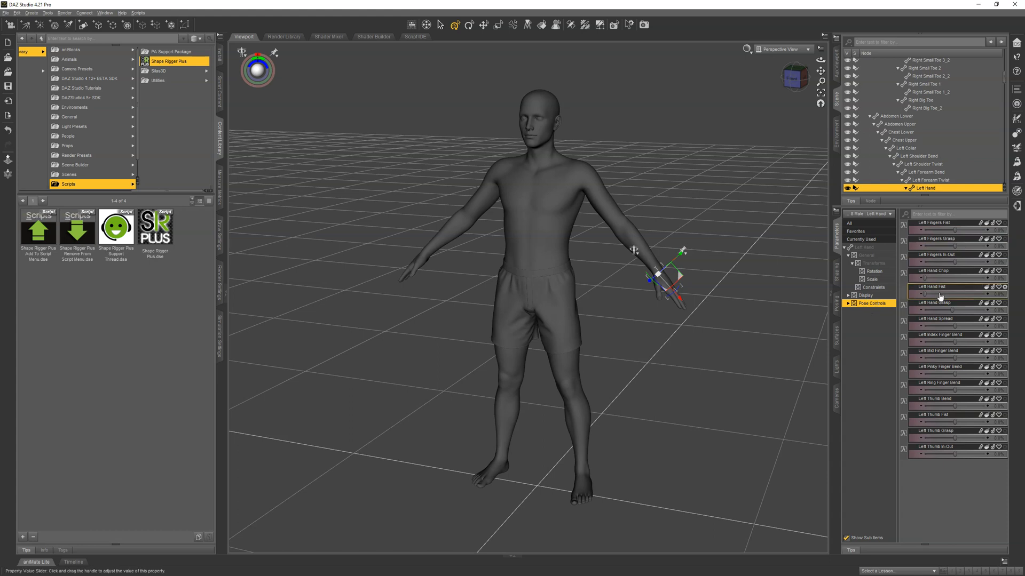
- Curl the left hand, dial up MyShape, then launch the Shape Rigger Plus script
{"action": "left_click_drag", "start_coordinate": [928, 294], "coordinate": [974, 293]}
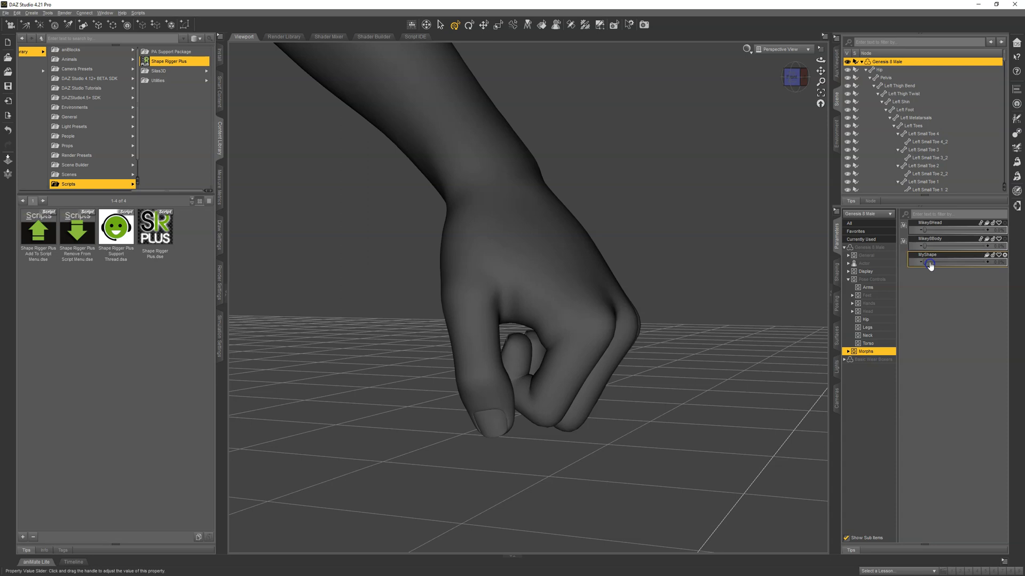
{"action": "left_click_drag", "start_coordinate": [931, 262], "coordinate": [987, 262]}
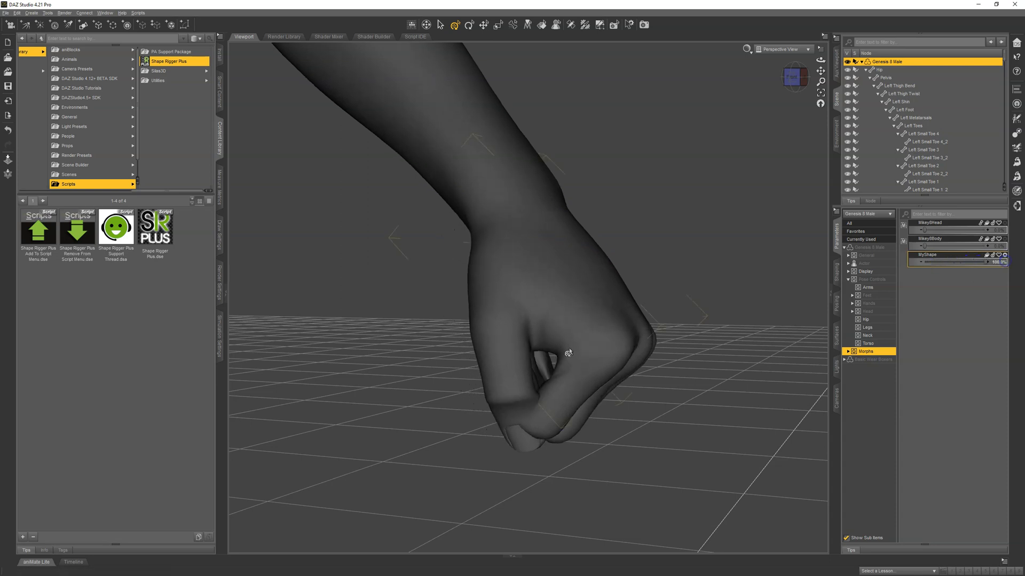
{"action": "left_click_drag", "start_coordinate": [569, 353], "coordinate": [568, 348]}
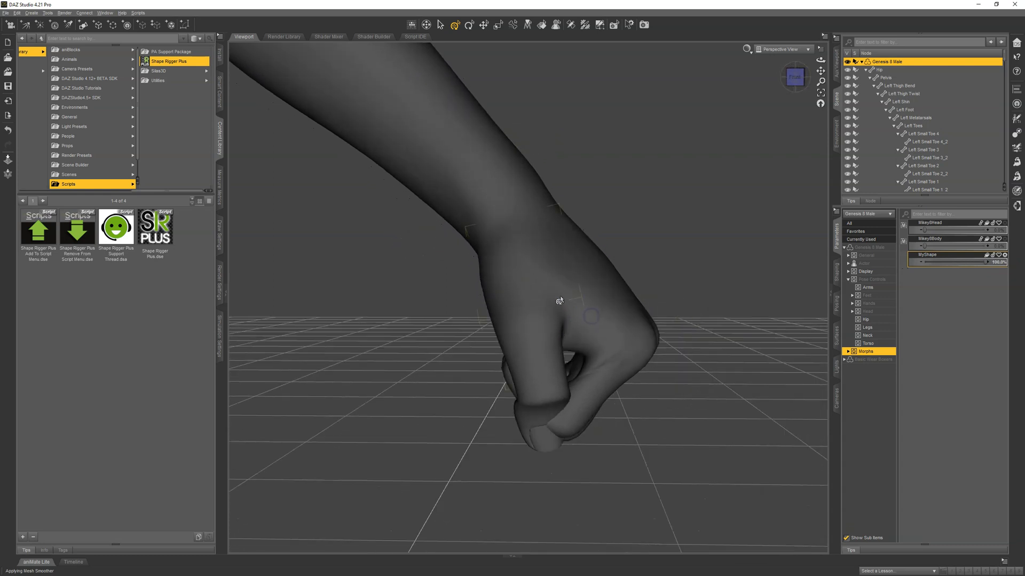
{"action": "mouse_move", "coordinate": [559, 300]}
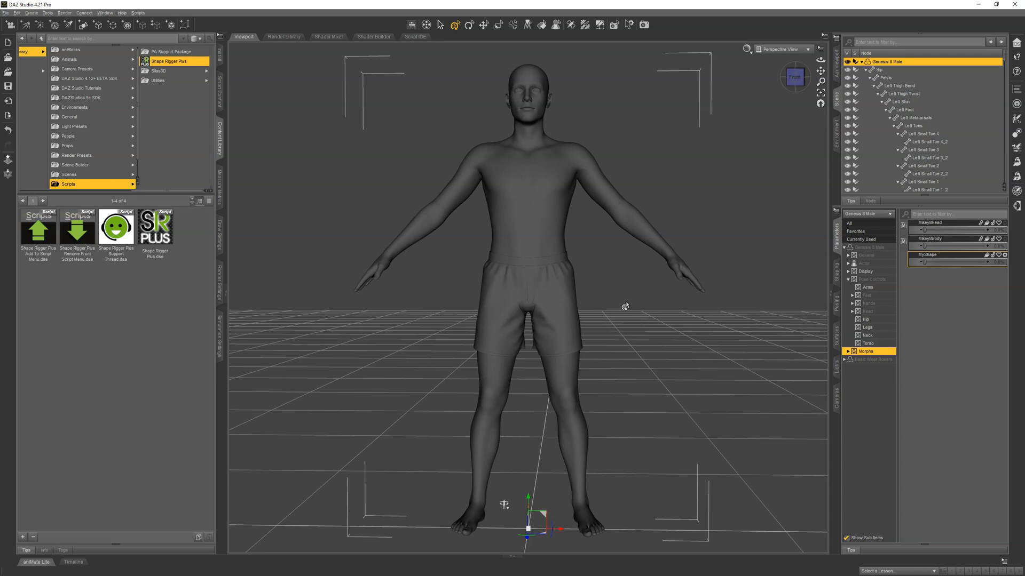
{"action": "mouse_move", "coordinate": [335, 275]}
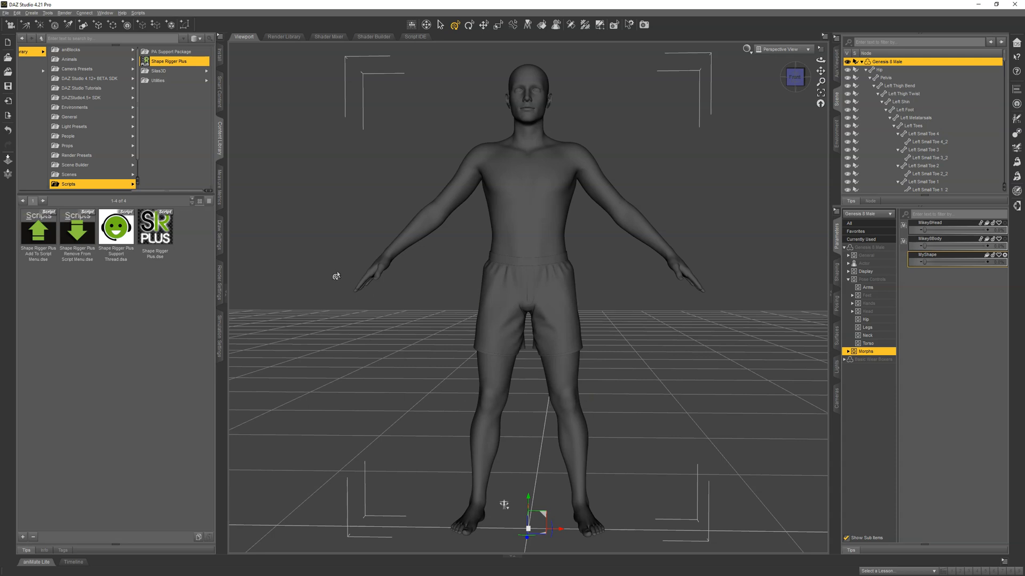
{"action": "mouse_move", "coordinate": [59, 272]}
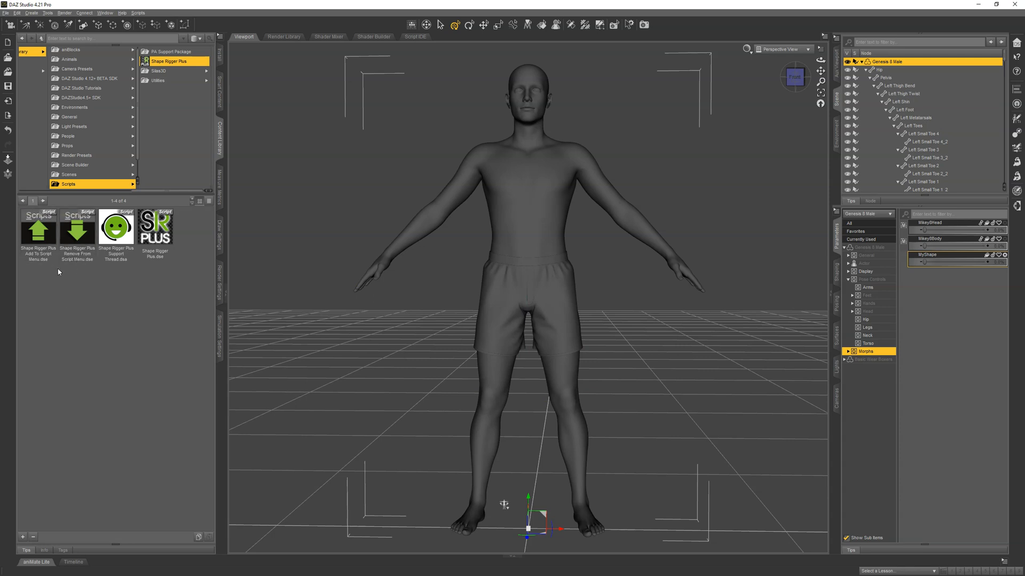
{"action": "mouse_move", "coordinate": [185, 248]}
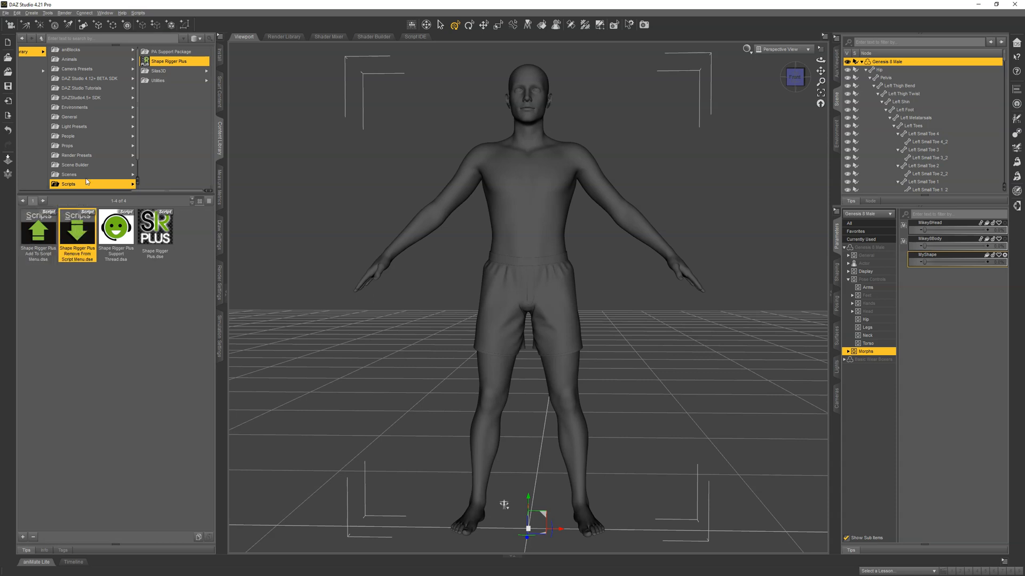
{"action": "left_click", "coordinate": [37, 229]}
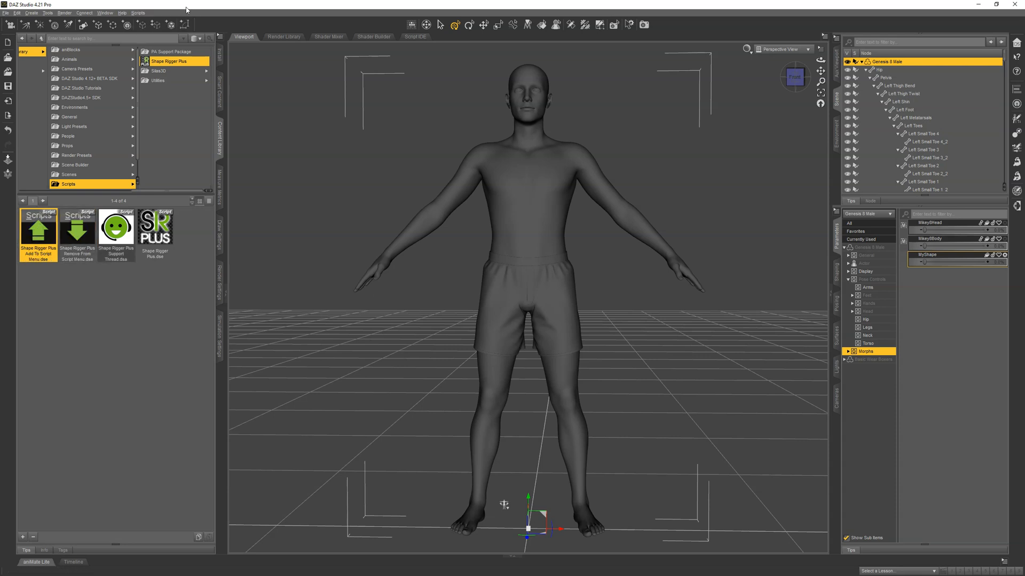
{"action": "double_click", "coordinate": [155, 229]}
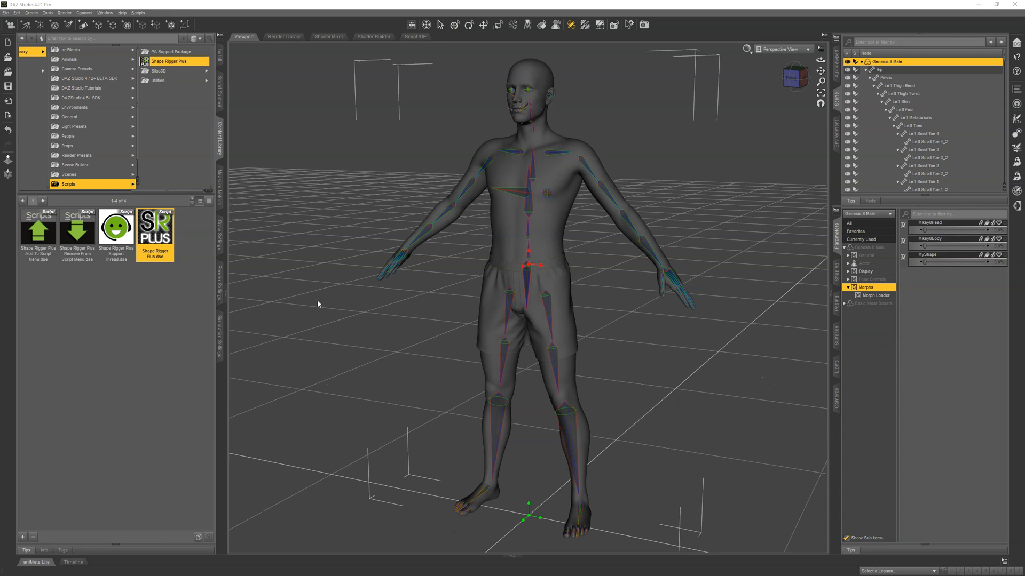
{"action": "mouse_move", "coordinate": [976, 300]}
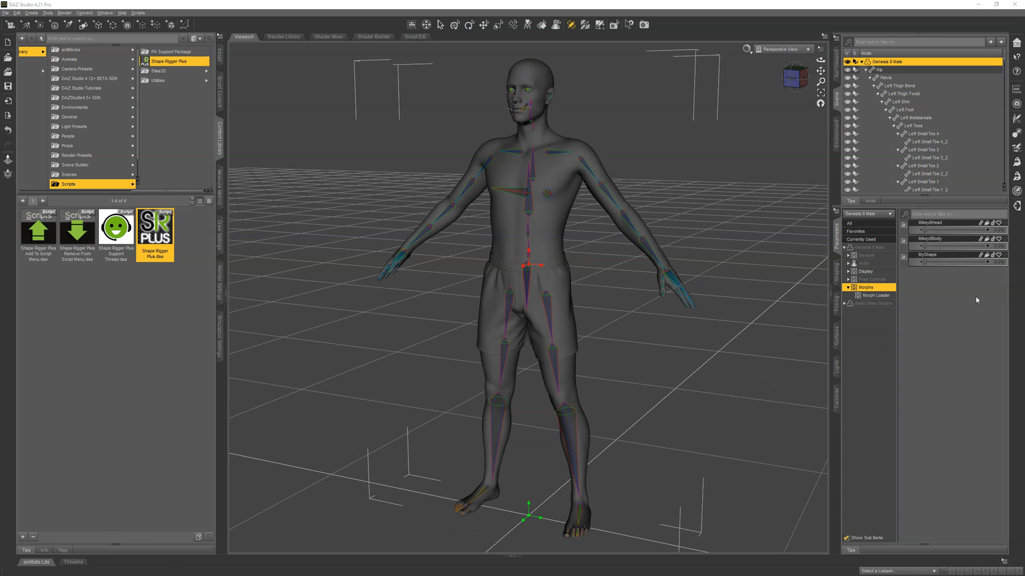
{"action": "mouse_move", "coordinate": [916, 285]}
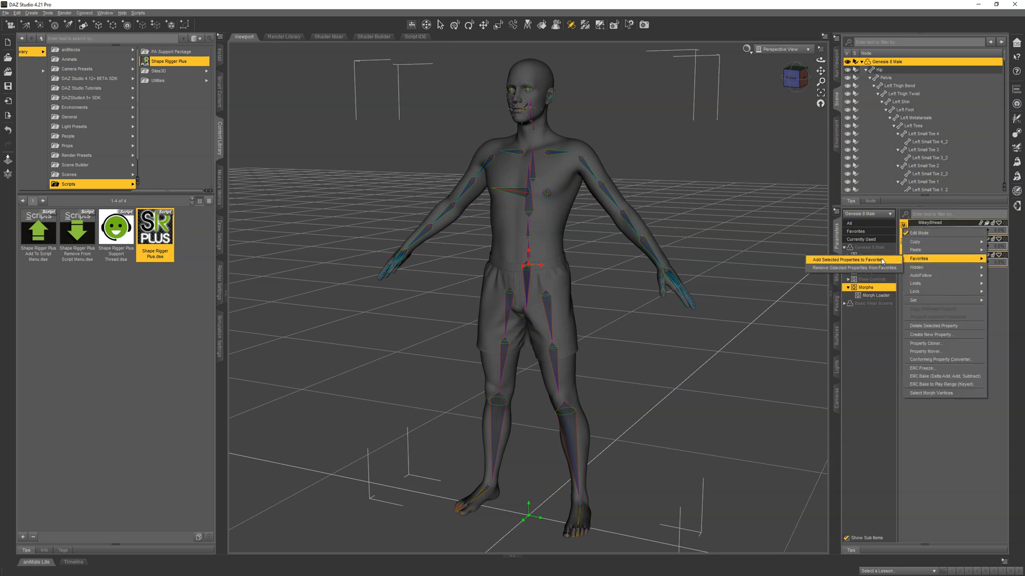
- Add the MikeyBHead, MikeyBBody and MyShape morphs to Favorites from the Parameters pane
{"action": "left_click", "coordinate": [850, 259]}
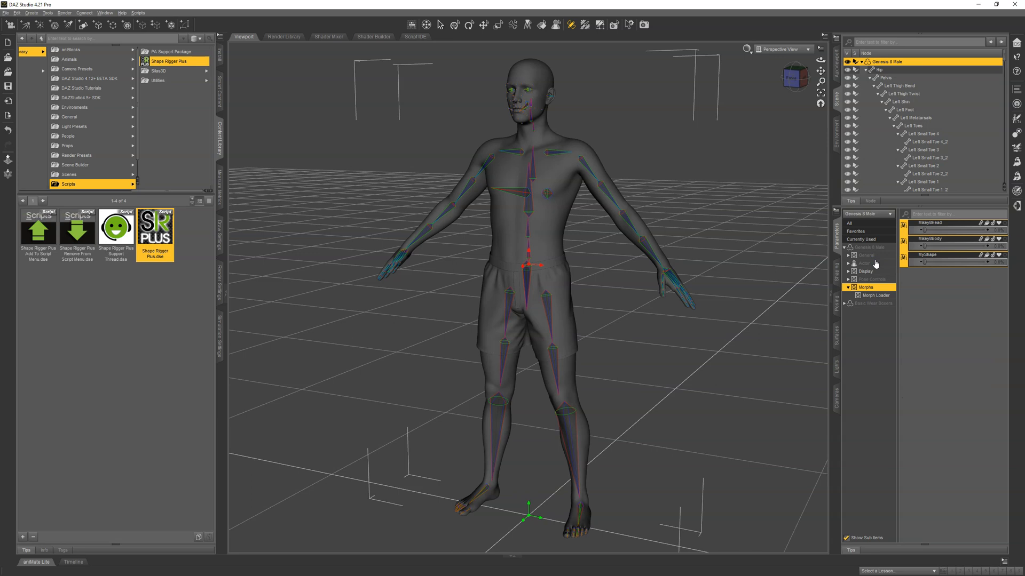
- Launch Shape Rigger Plus.dse again to bring up the v1.9 welcome screen
{"action": "double_click", "coordinate": [155, 229]}
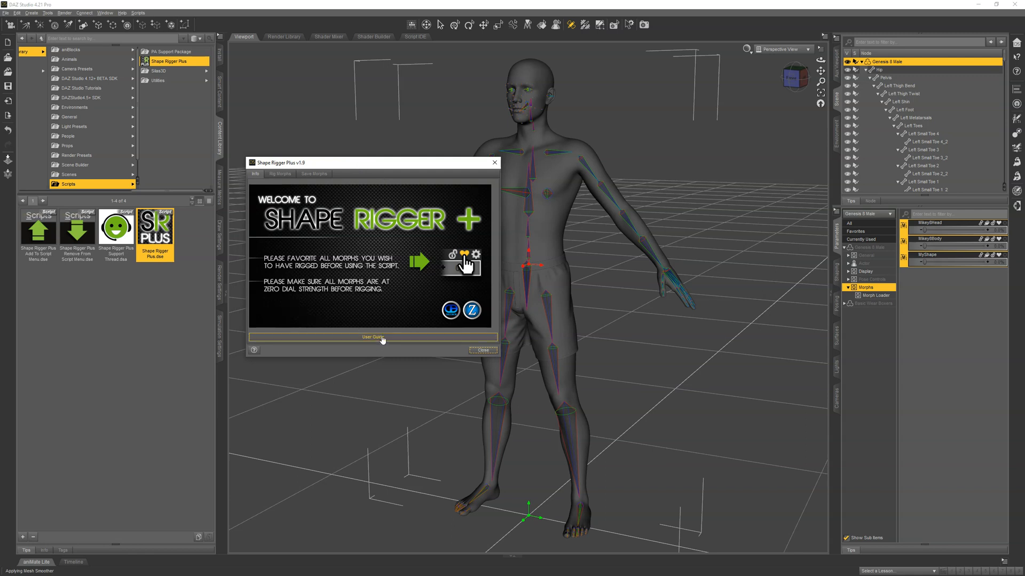
{"action": "mouse_move", "coordinate": [392, 248]}
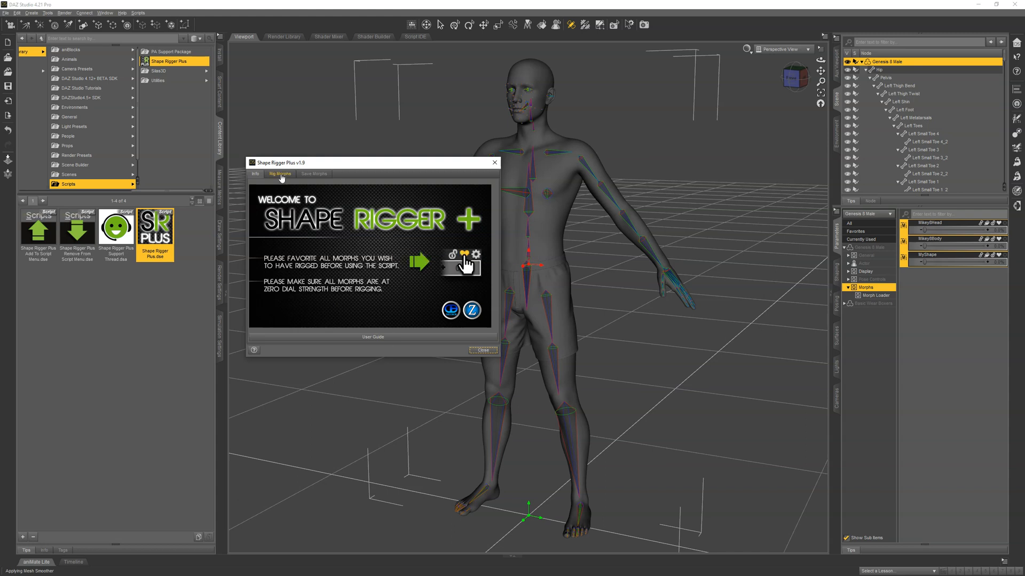
- On the Rig Morphs tab, tick MikeyBBody alongside MyShape, leaving rigged MikeyBHead unticked
{"action": "left_click", "coordinate": [279, 174]}
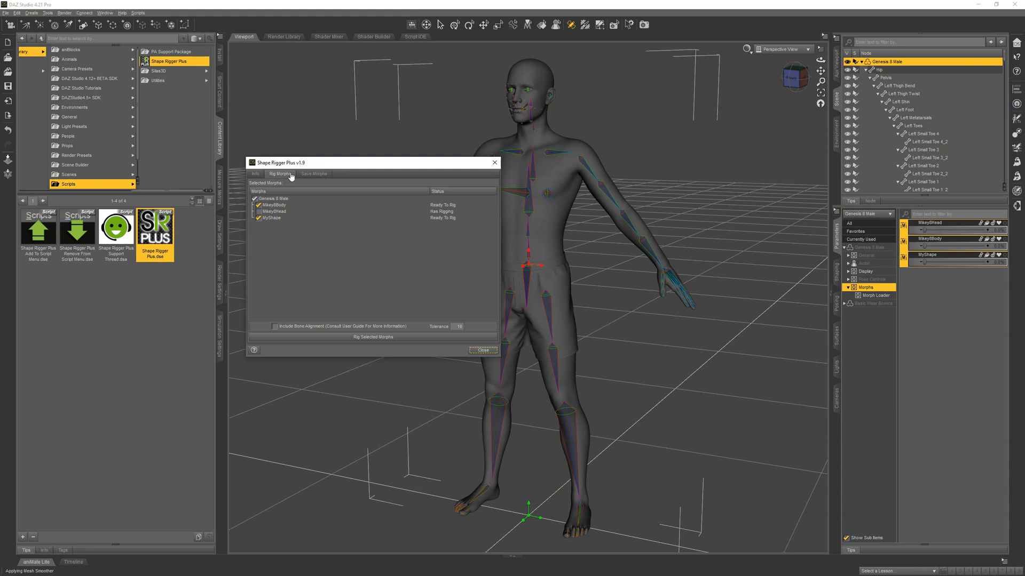
{"action": "mouse_move", "coordinate": [452, 207]}
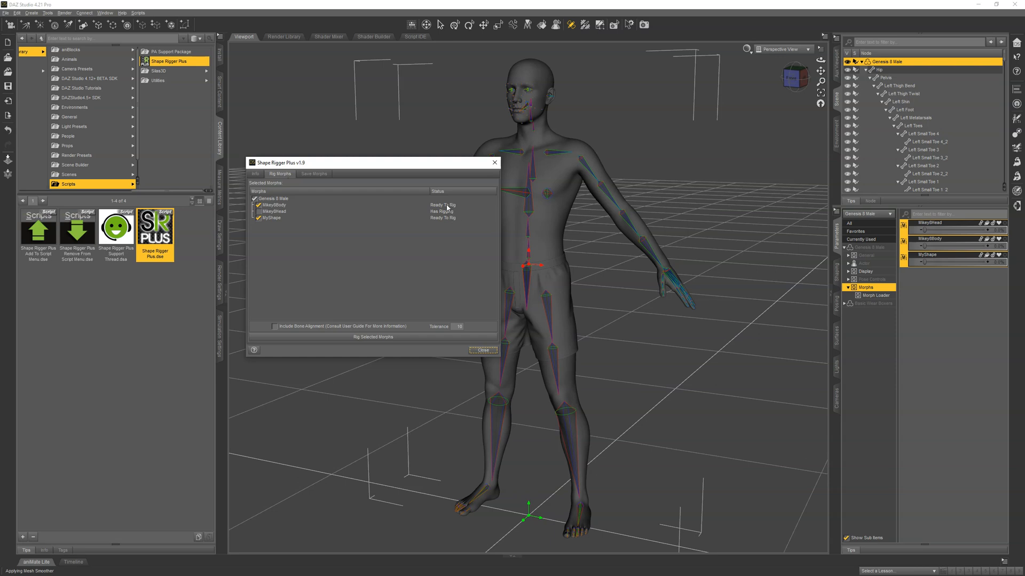
{"action": "mouse_move", "coordinate": [452, 223]}
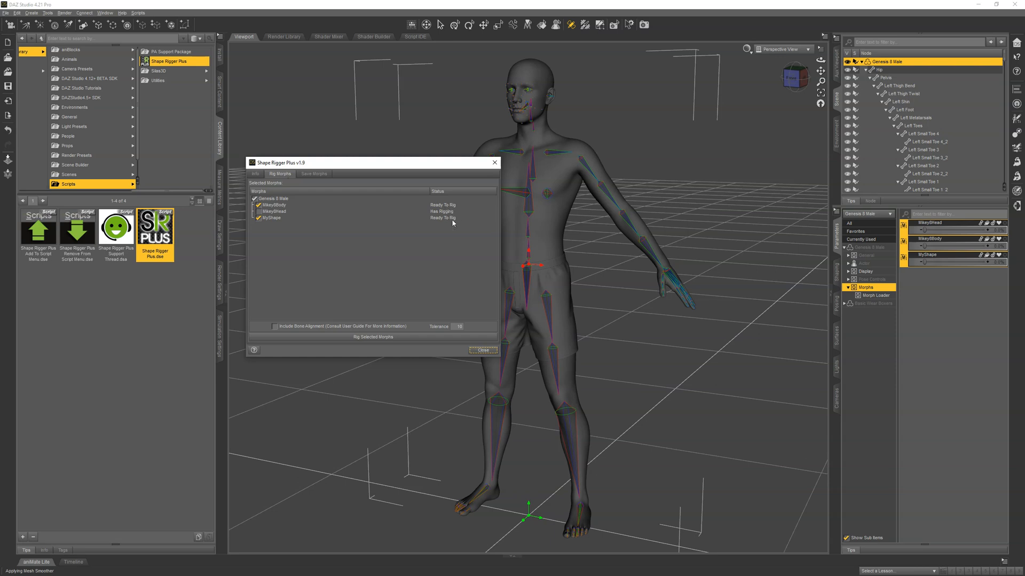
{"action": "mouse_move", "coordinate": [451, 225]}
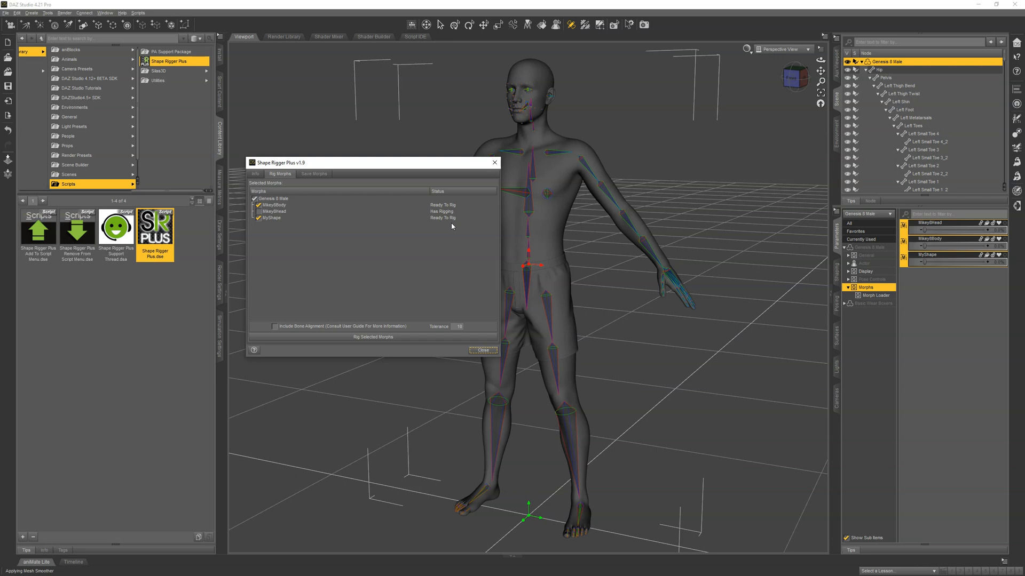
{"action": "mouse_move", "coordinate": [451, 224]}
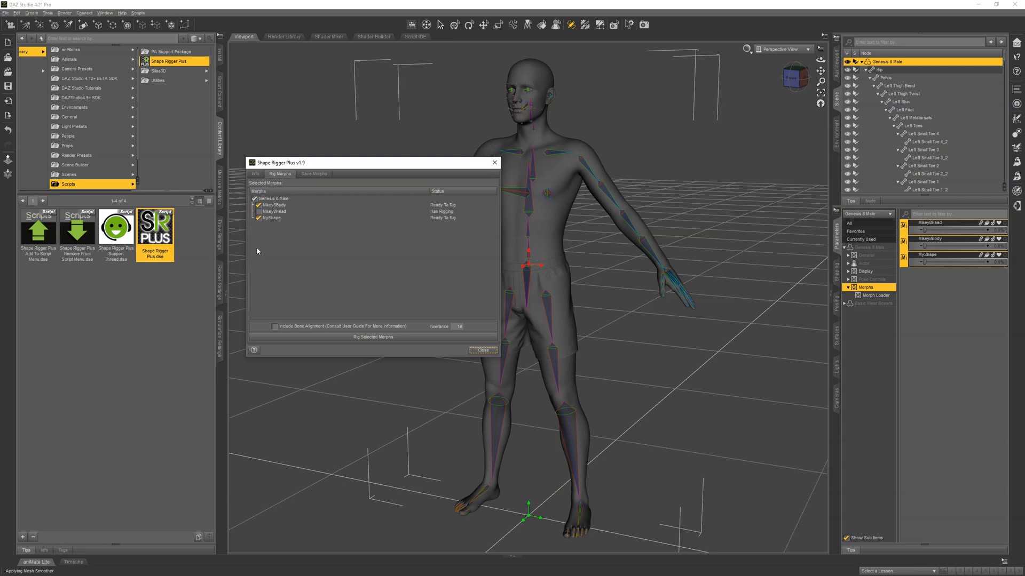
{"action": "left_click", "coordinate": [273, 212]}
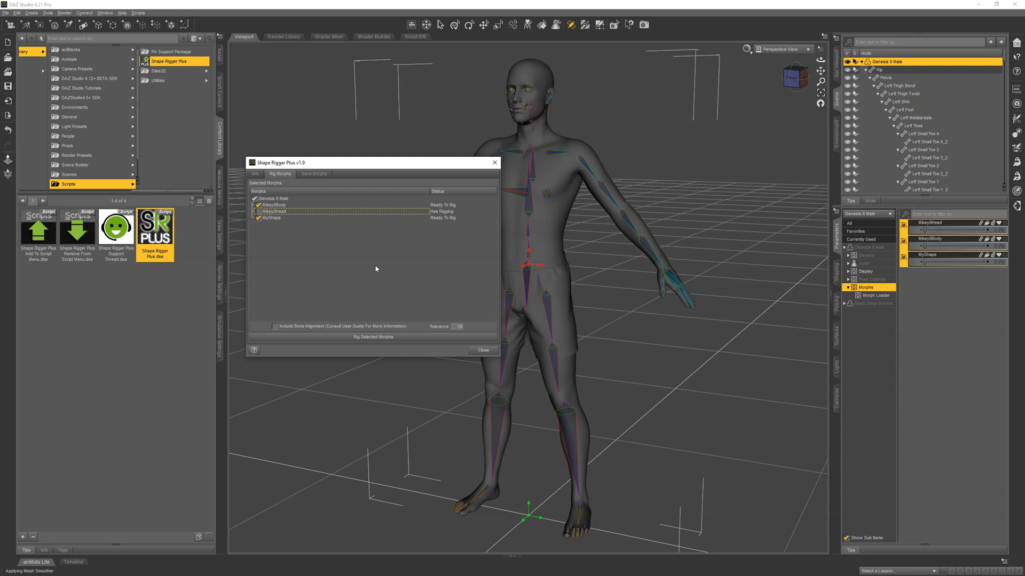
{"action": "mouse_move", "coordinate": [262, 225]}
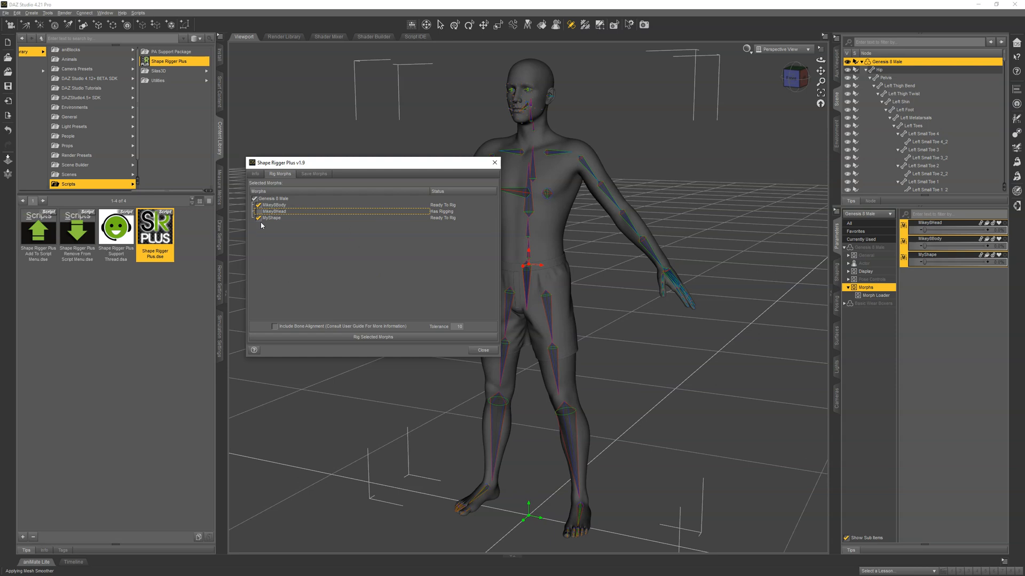
{"action": "mouse_move", "coordinate": [286, 219]}
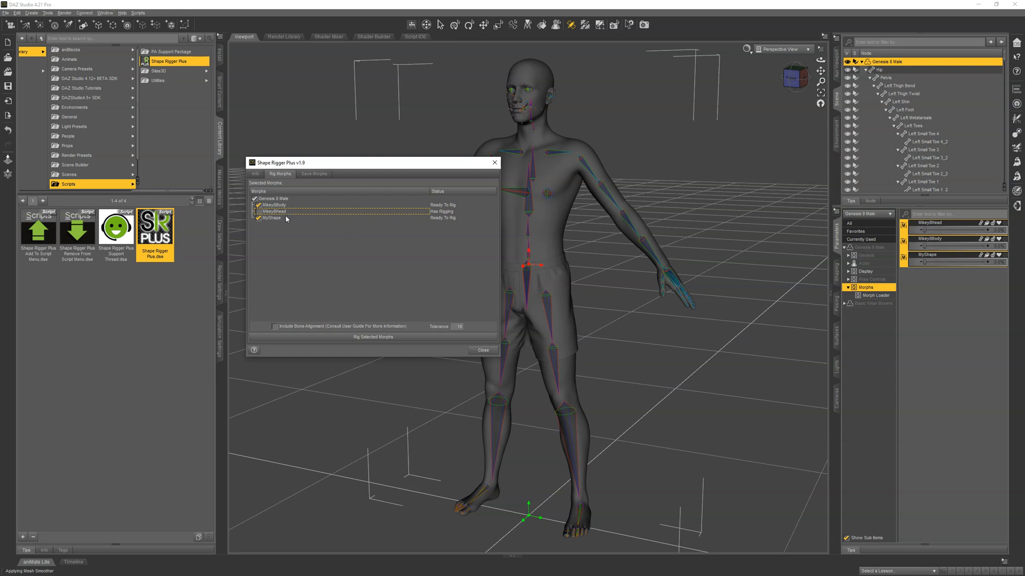
{"action": "mouse_move", "coordinate": [296, 218]}
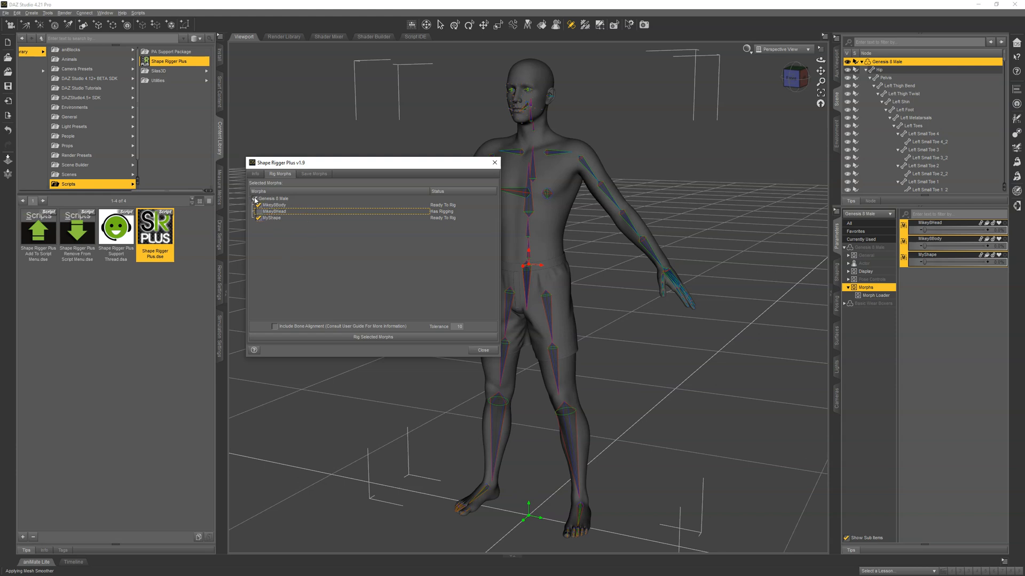
{"action": "left_click", "coordinate": [271, 198]}
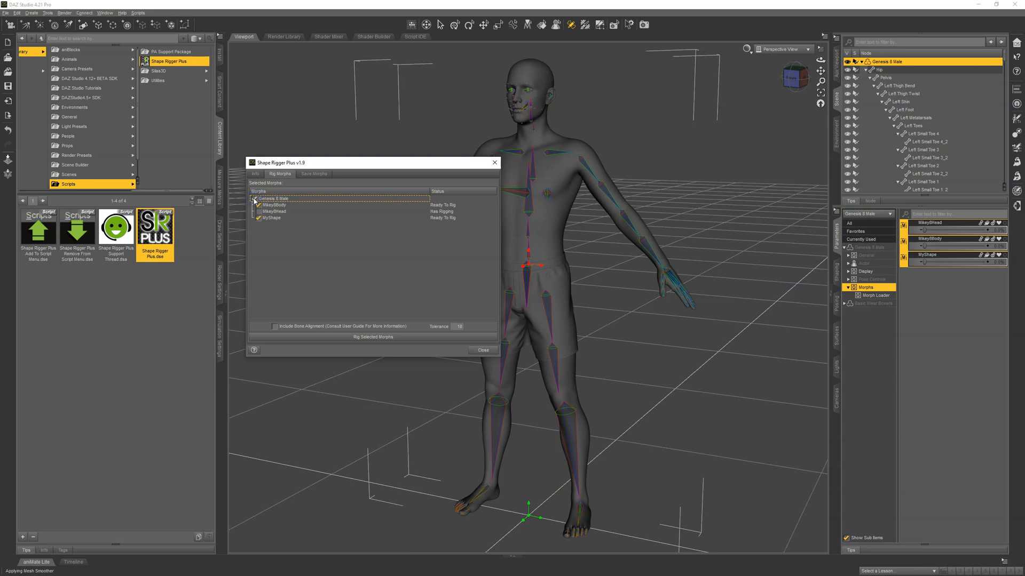
{"action": "left_click", "coordinate": [257, 198]}
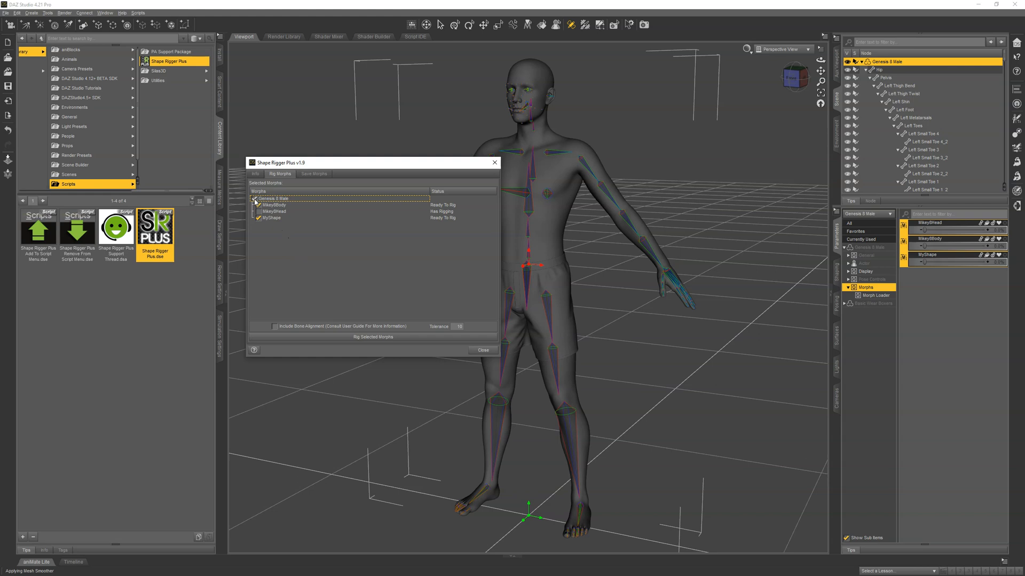
{"action": "left_click", "coordinate": [257, 198]}
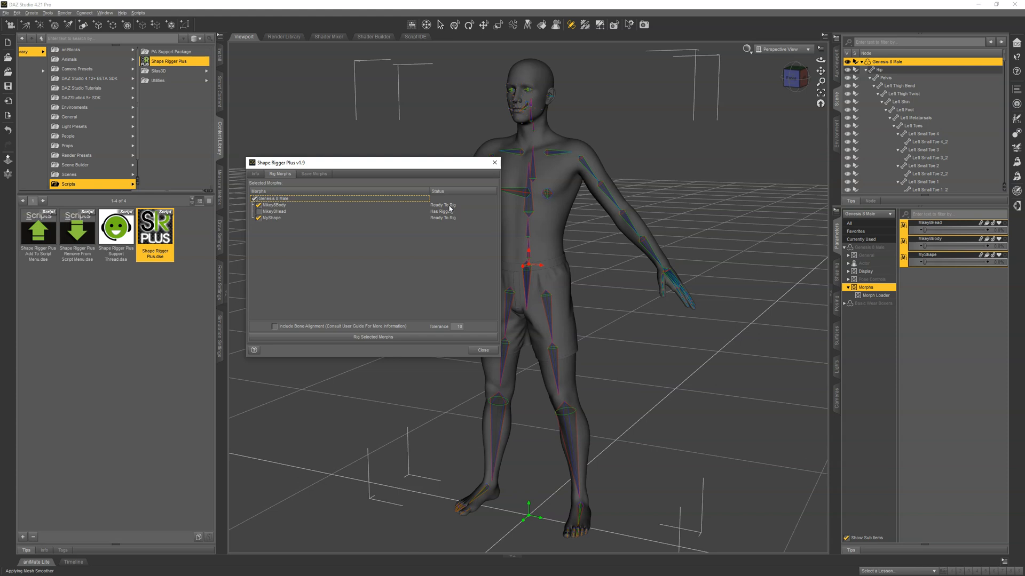
{"action": "mouse_move", "coordinate": [449, 215]}
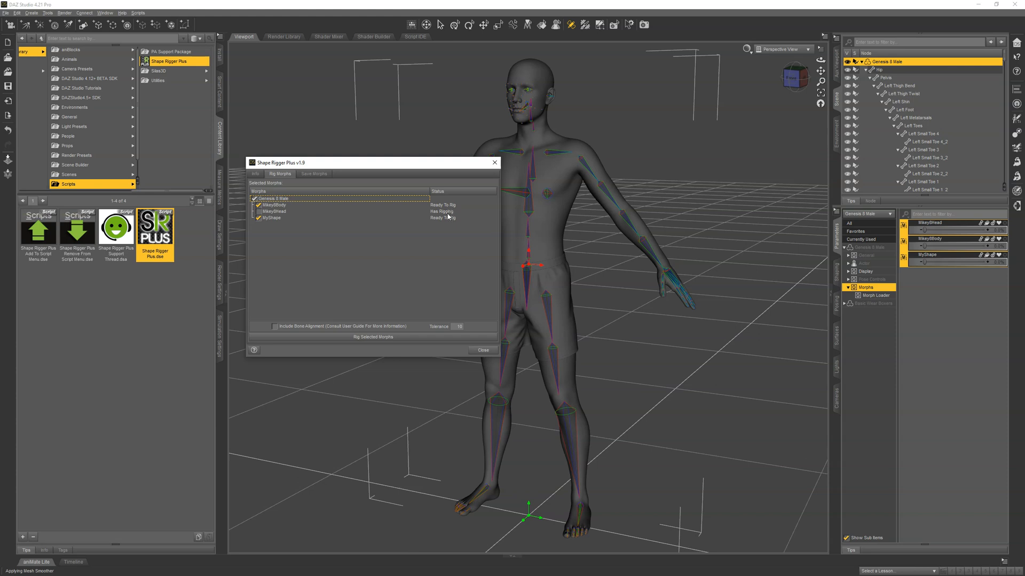
{"action": "mouse_move", "coordinate": [447, 217]}
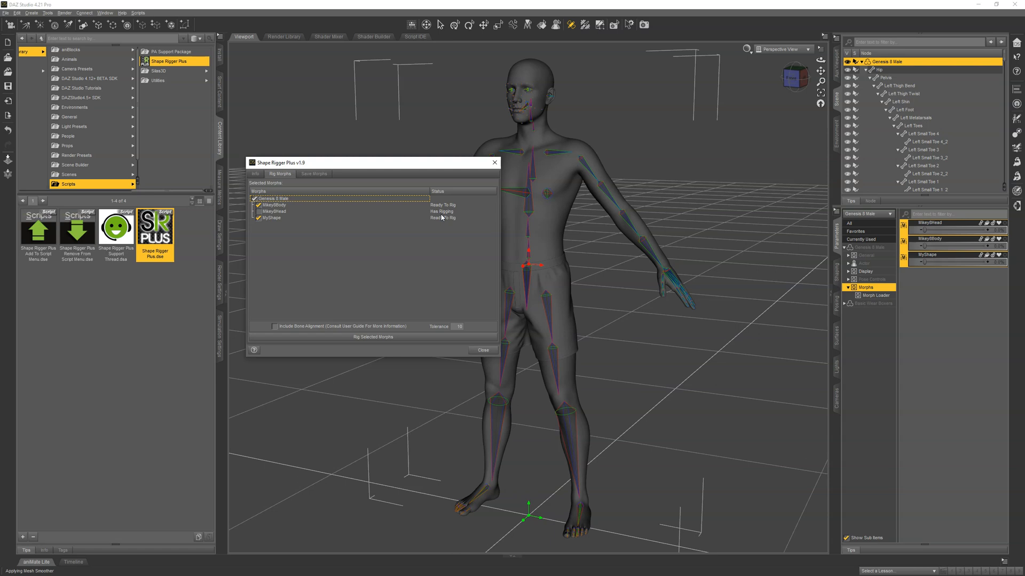
{"action": "left_click", "coordinate": [274, 326]}
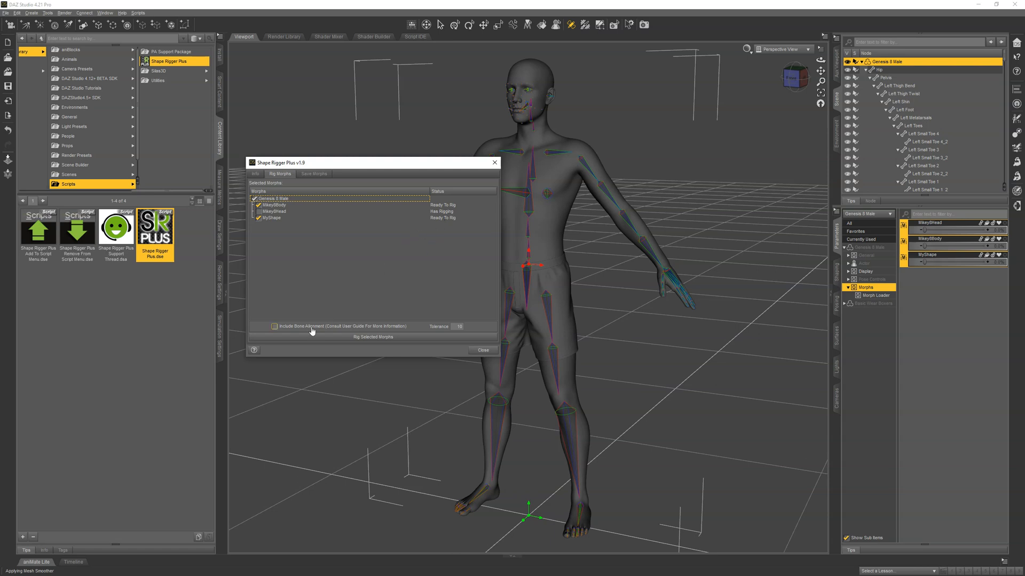
- Rig the ticked MikeyBBody and MyShape morphs with Rig Selected Morphs
{"action": "left_click", "coordinate": [372, 337]}
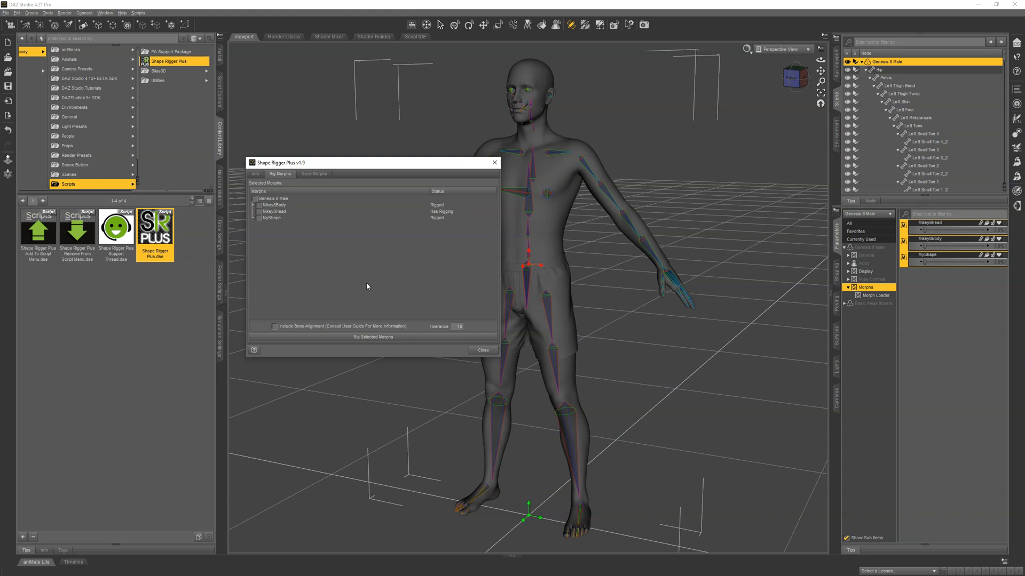
- Toggle Include Bone Alignment on and back off, then refresh the Rig Morphs list
{"action": "left_click", "coordinate": [274, 326]}
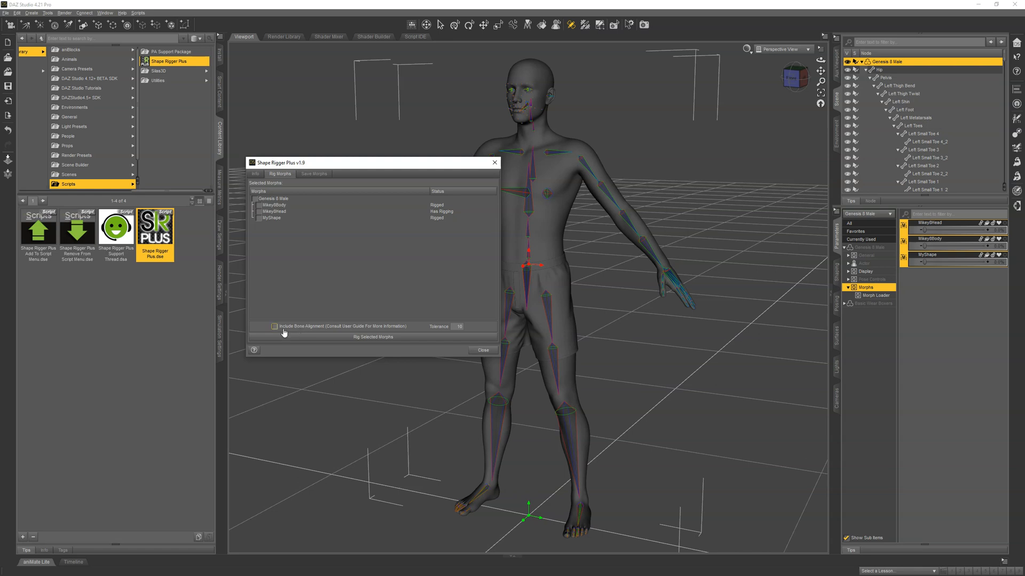
{"action": "left_click", "coordinate": [275, 326]}
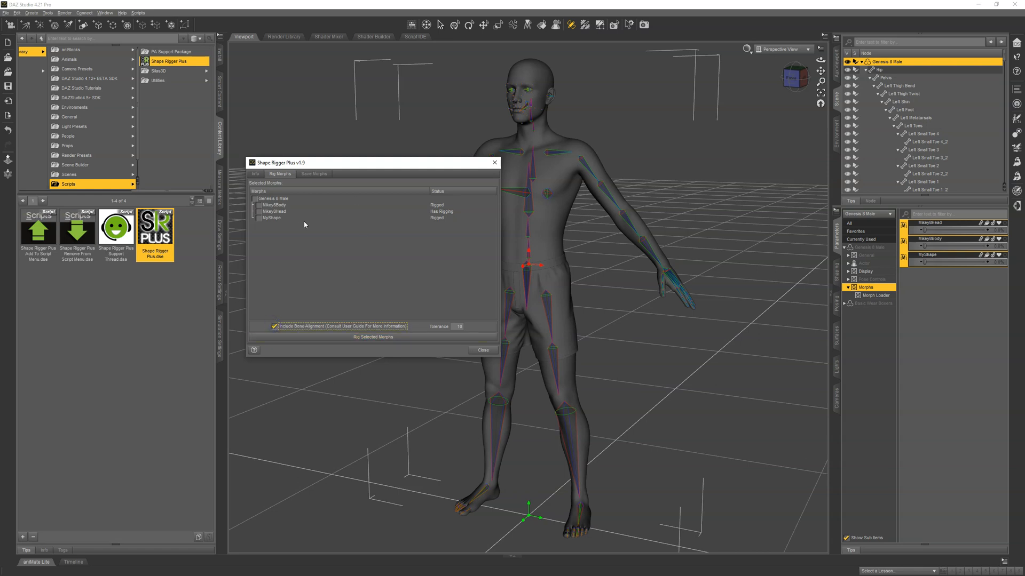
{"action": "mouse_move", "coordinate": [282, 236]}
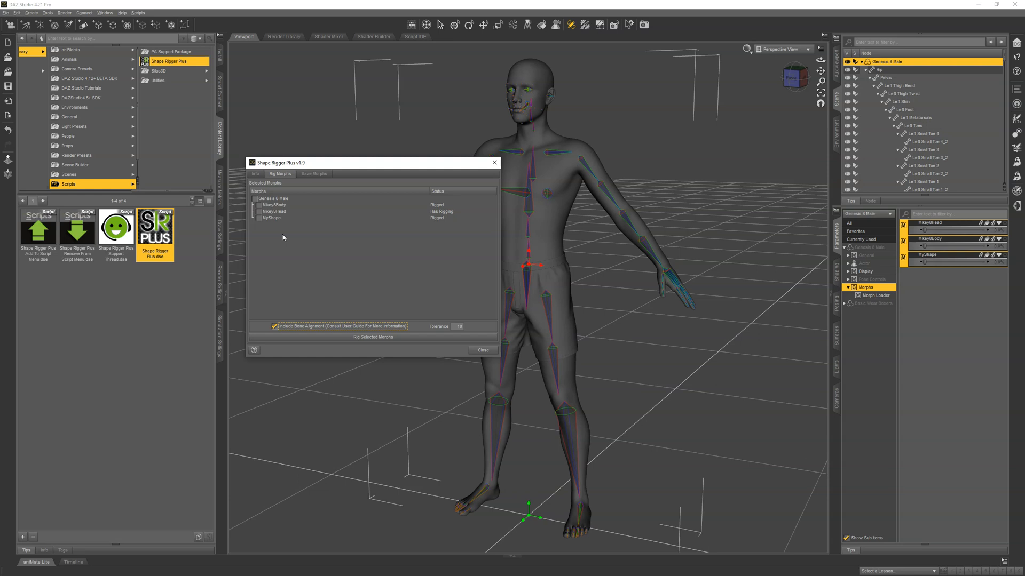
{"action": "mouse_move", "coordinate": [378, 229]}
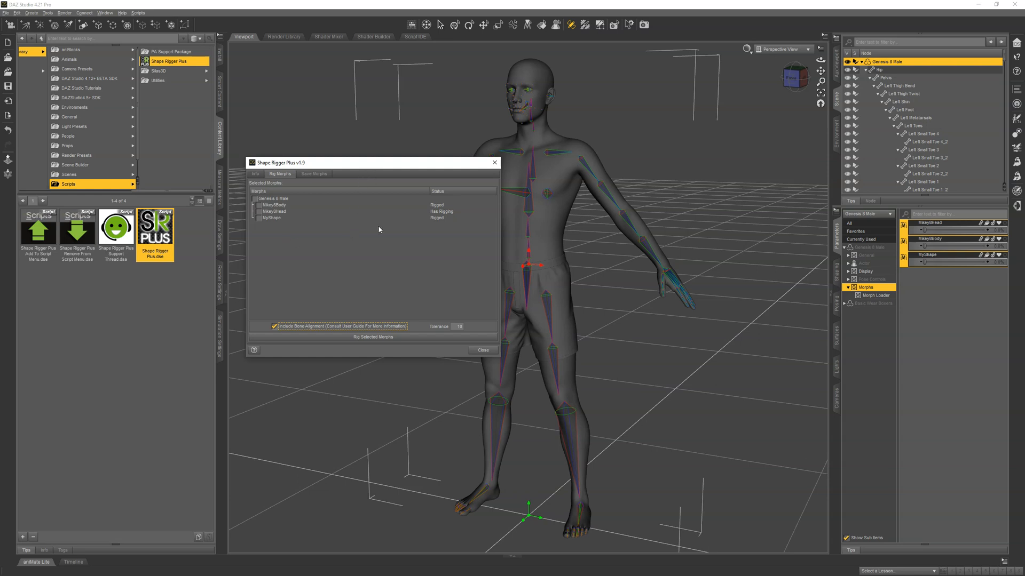
{"action": "left_click", "coordinate": [274, 326]}
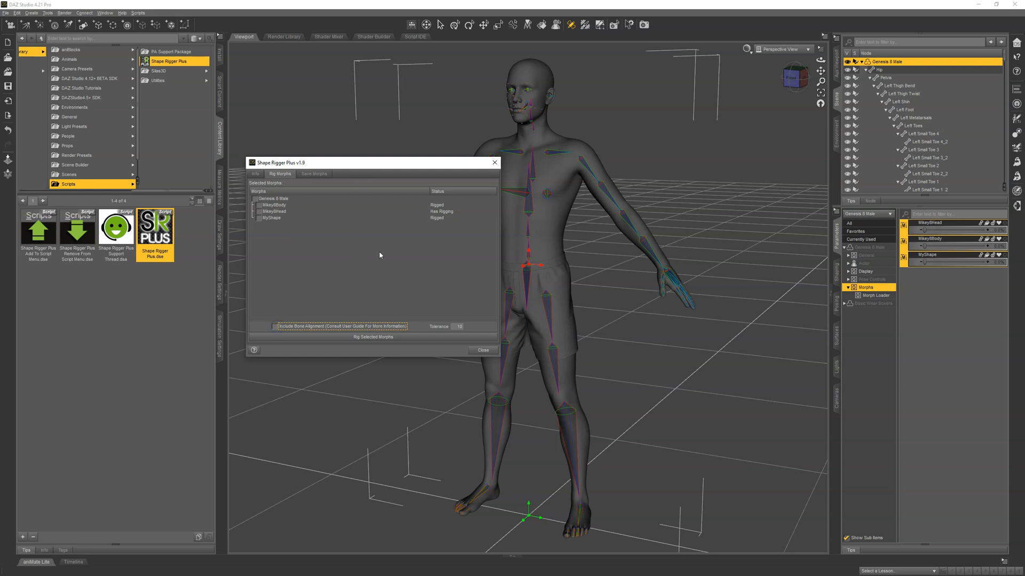
{"action": "mouse_move", "coordinate": [364, 234]}
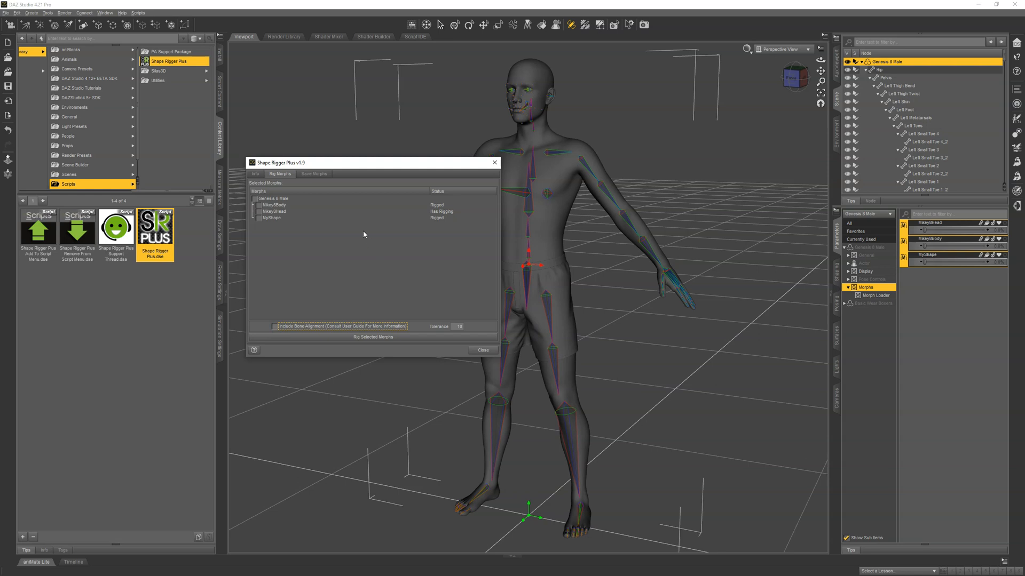
{"action": "left_click", "coordinate": [372, 337]}
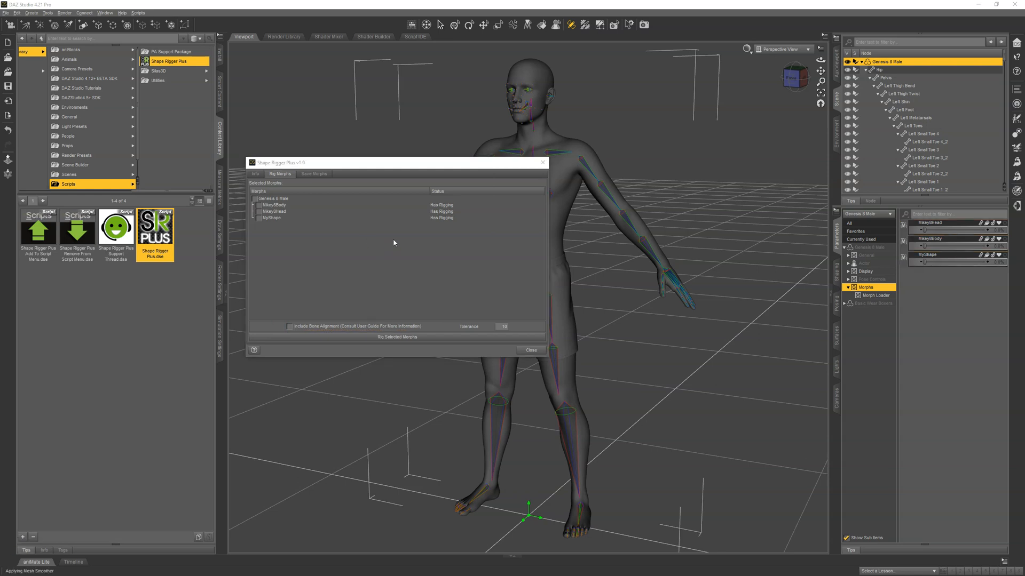
- On Save Morphs, set the content directory to Z:/Working Files/Random and product name My Product
{"action": "left_click", "coordinate": [314, 174]}
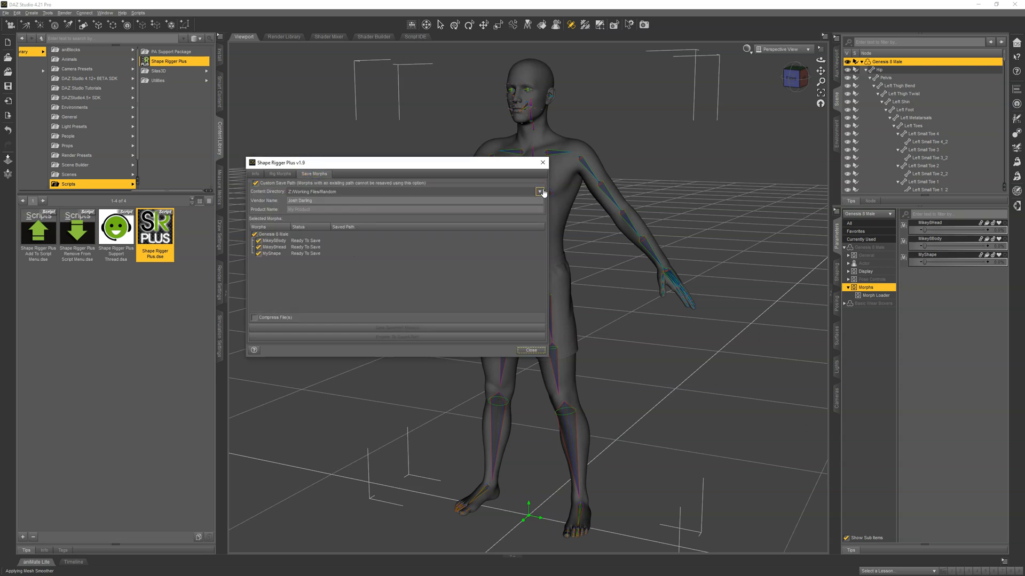
{"action": "left_click", "coordinate": [540, 191]}
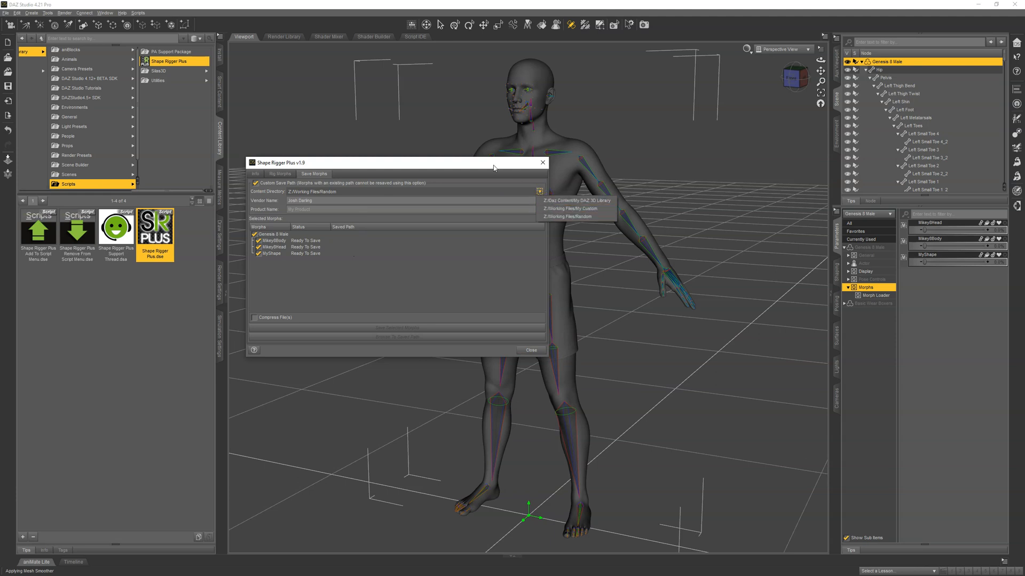
{"action": "left_click", "coordinate": [539, 191]}
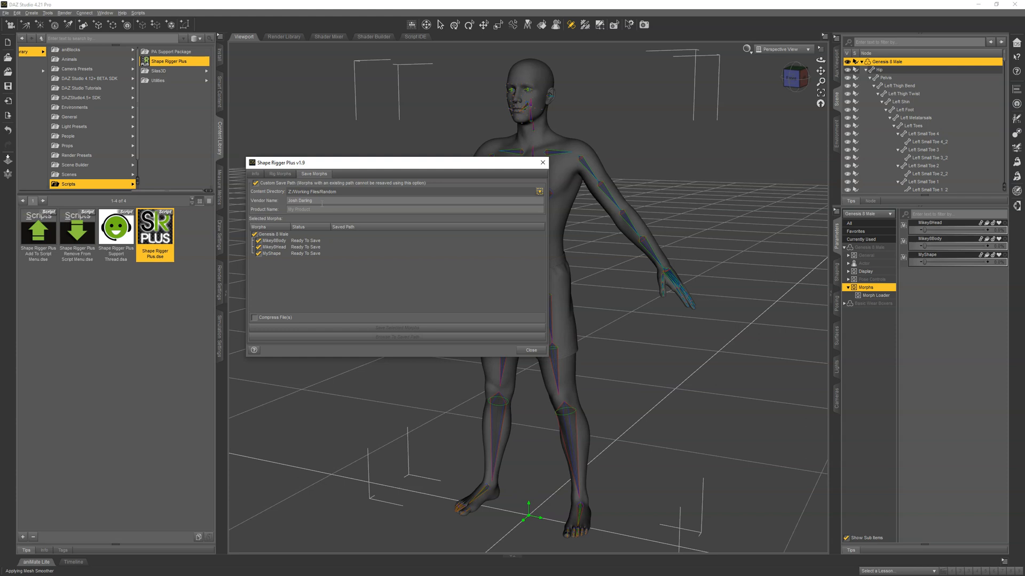
{"action": "left_click", "coordinate": [307, 210]}
{"action": "type", "text": "My Product"}
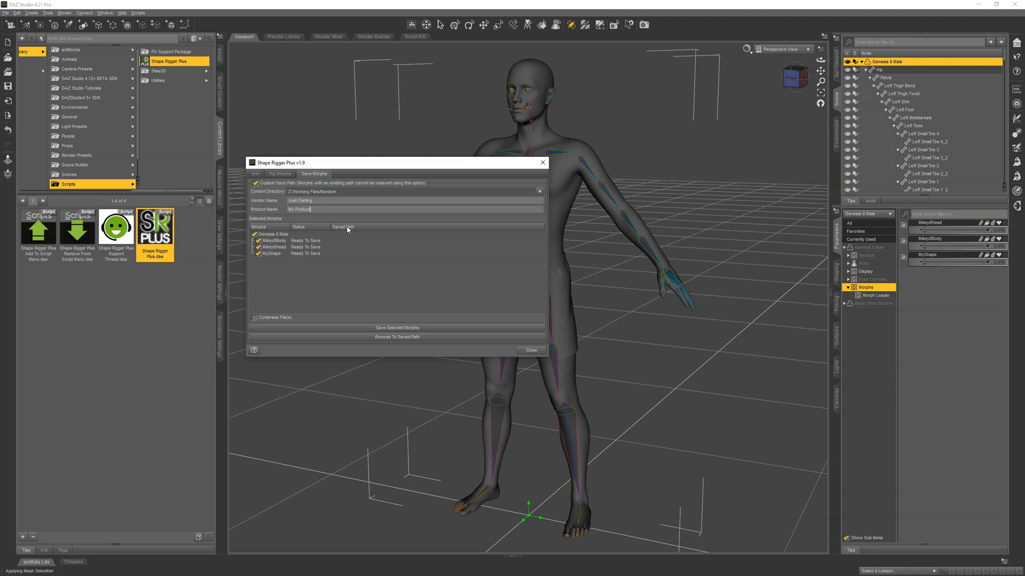
{"action": "mouse_move", "coordinate": [411, 252]}
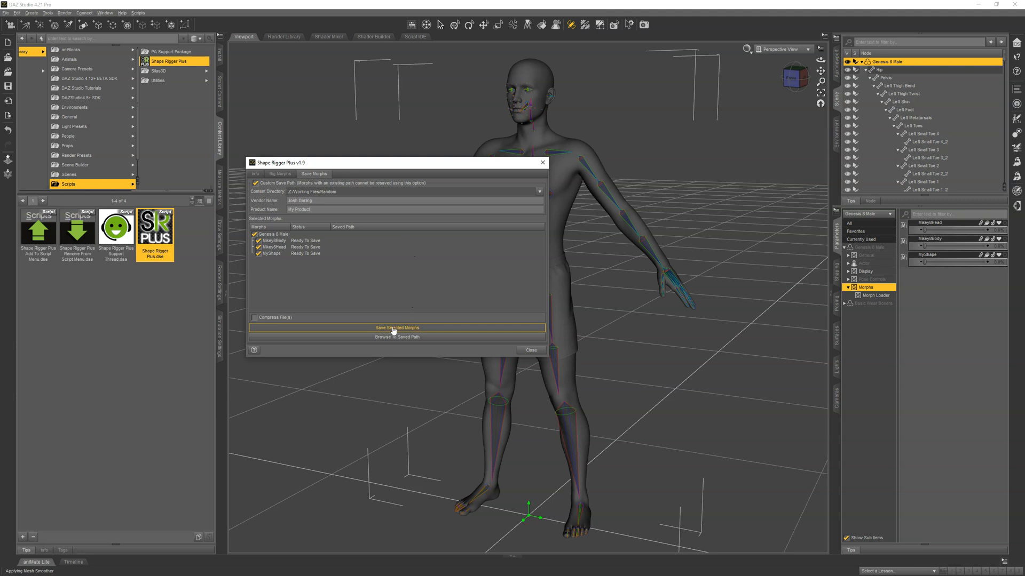
- Save all three morphs as .dsf files under the My Product folder
{"action": "left_click", "coordinate": [397, 328]}
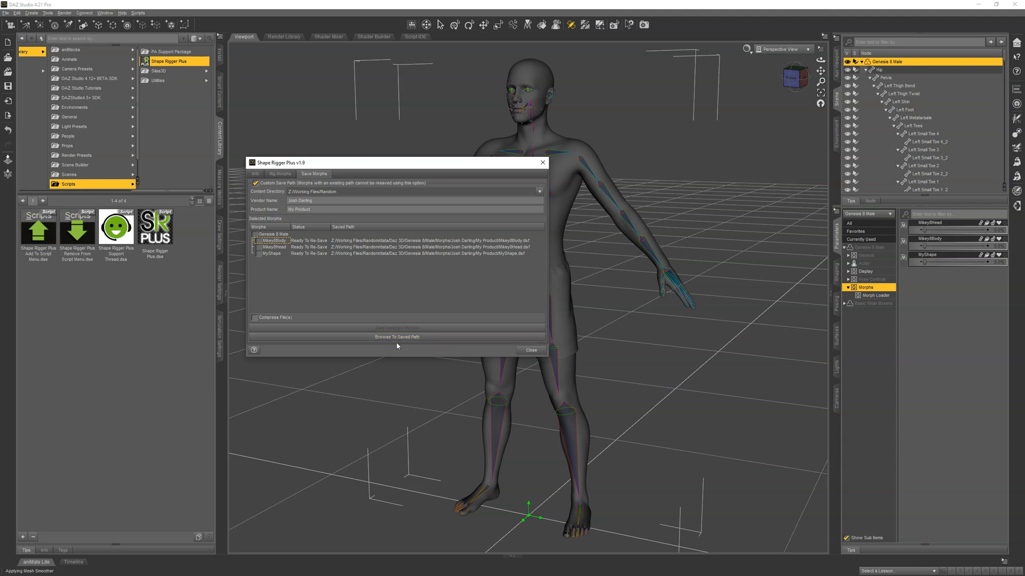
{"action": "left_click", "coordinate": [396, 337]}
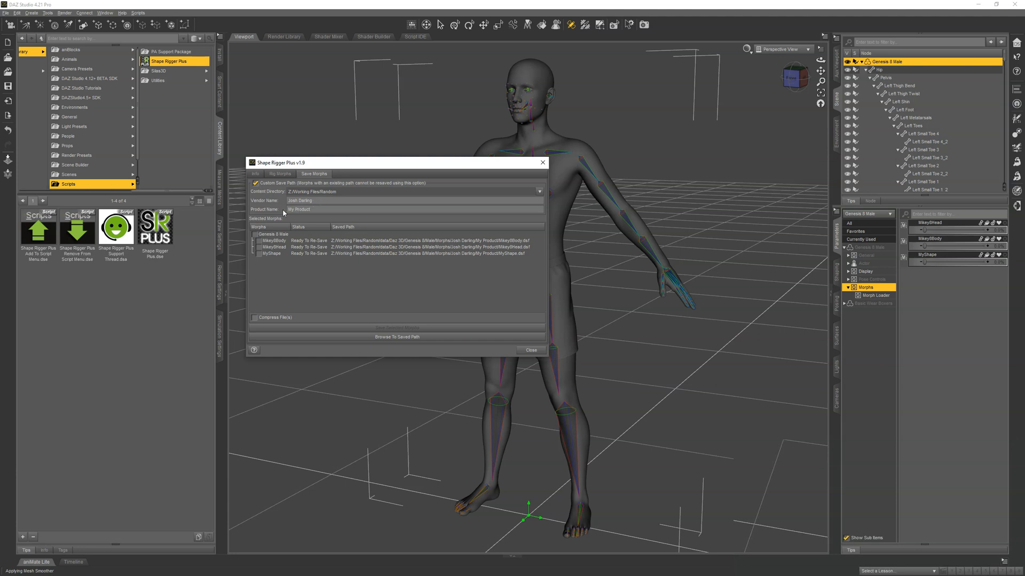
{"action": "mouse_move", "coordinate": [256, 200]}
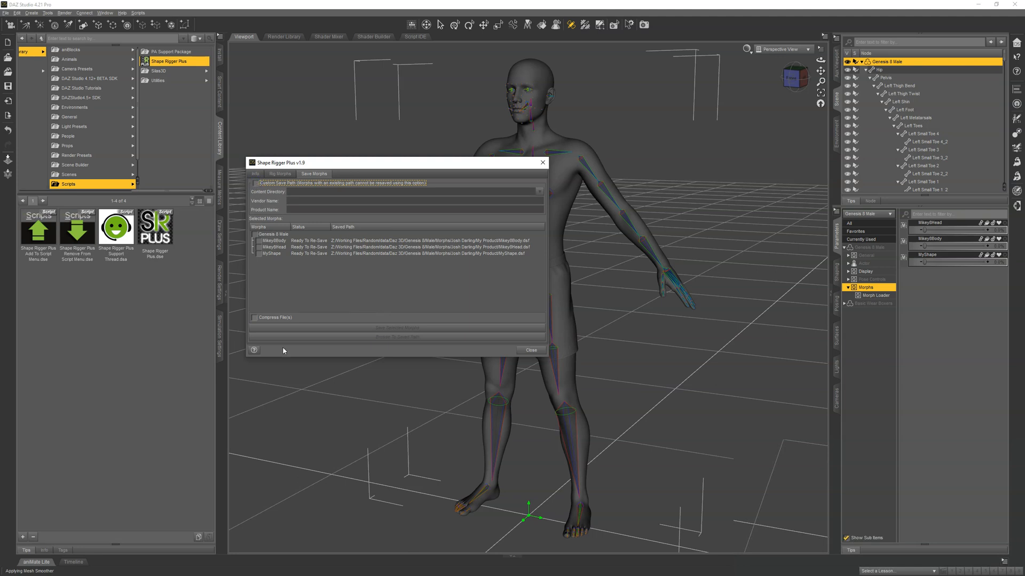
- Turn off Custom Save Path and re-tick Genesis 8 Male to select every morph
{"action": "left_click", "coordinate": [254, 234]}
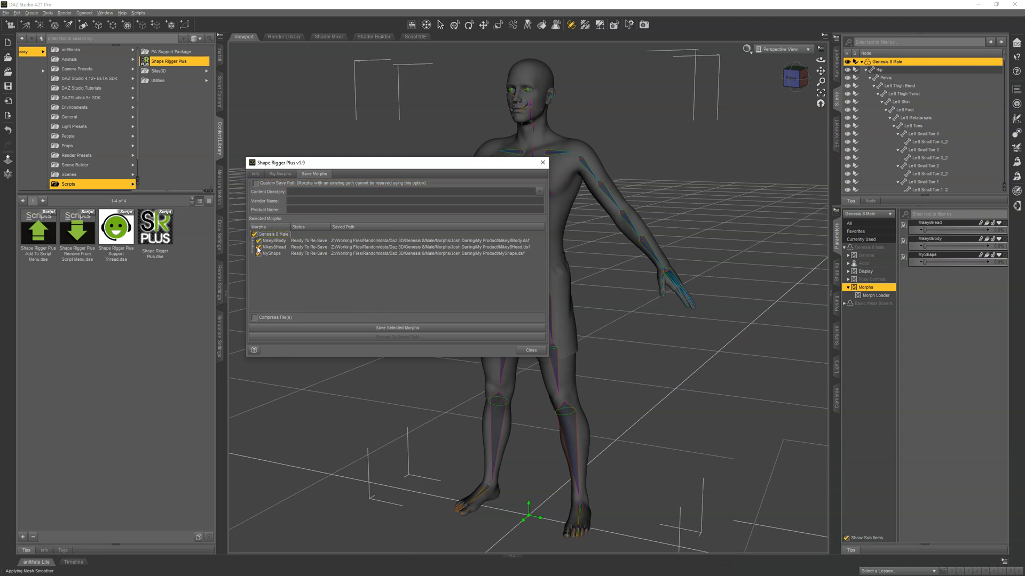
{"action": "left_click", "coordinate": [258, 247]}
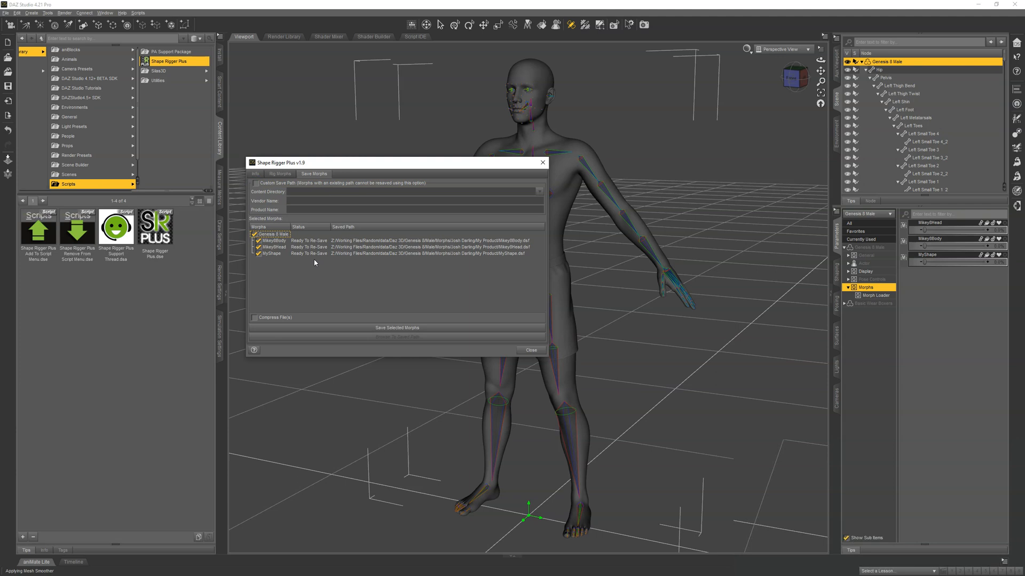
{"action": "mouse_move", "coordinate": [441, 267]}
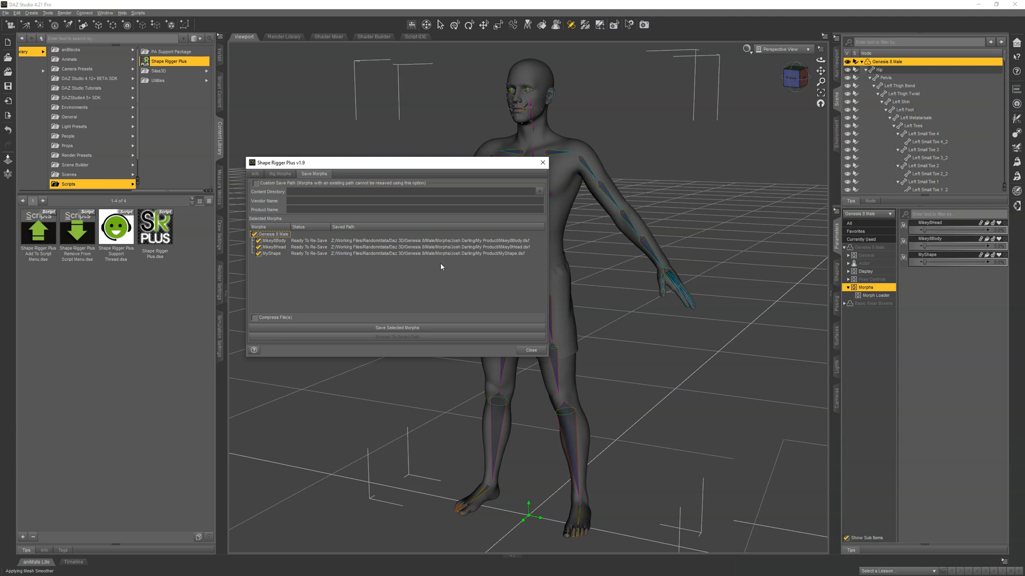
{"action": "mouse_move", "coordinate": [434, 267]}
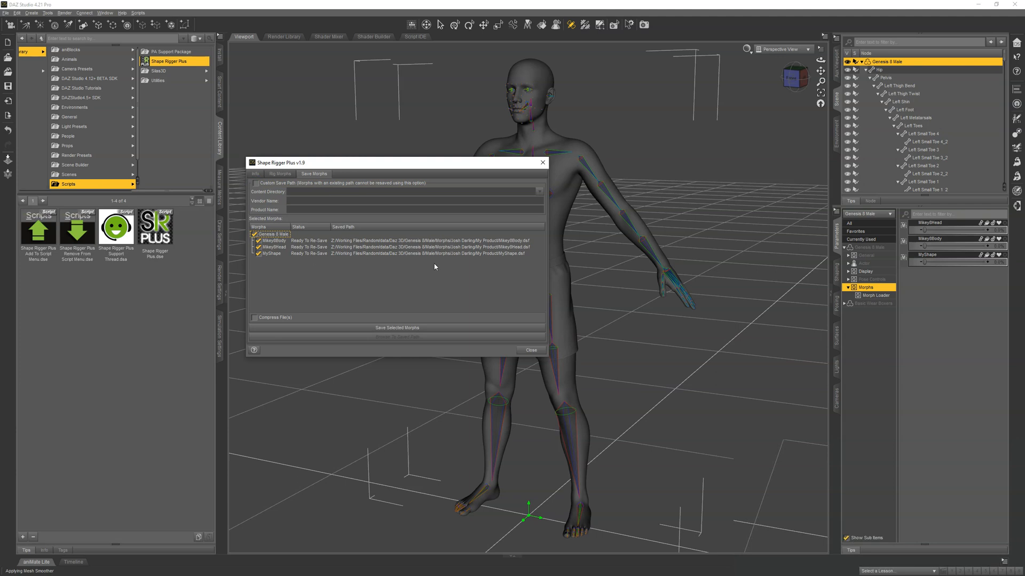